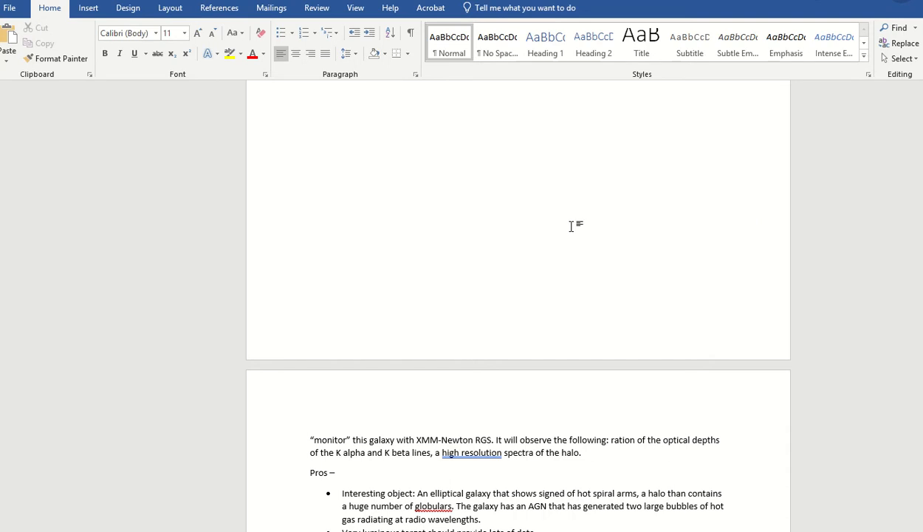
mouse_move(550, 257)
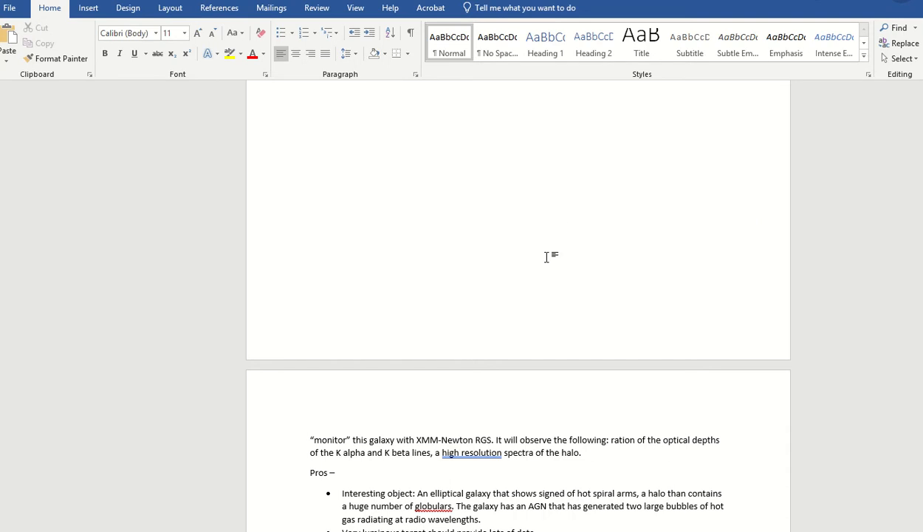
Step: Review the NGC 4636 text around the gap and bring up formatting options for the selected document text
scroll("up", 3)
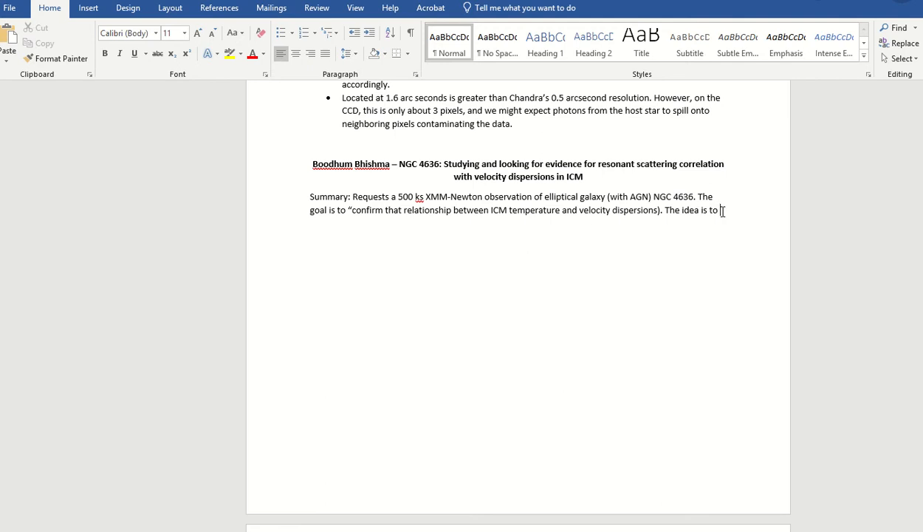
mouse_move(609, 272)
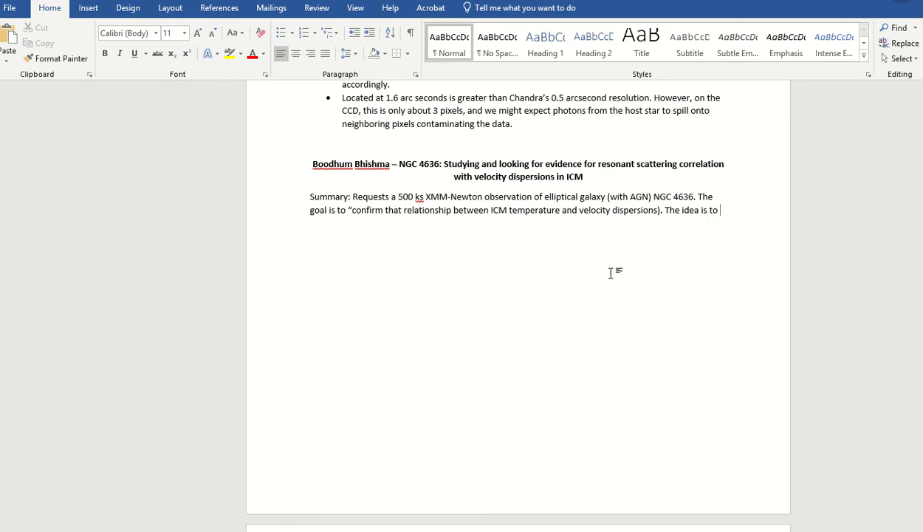
scroll("down", 3)
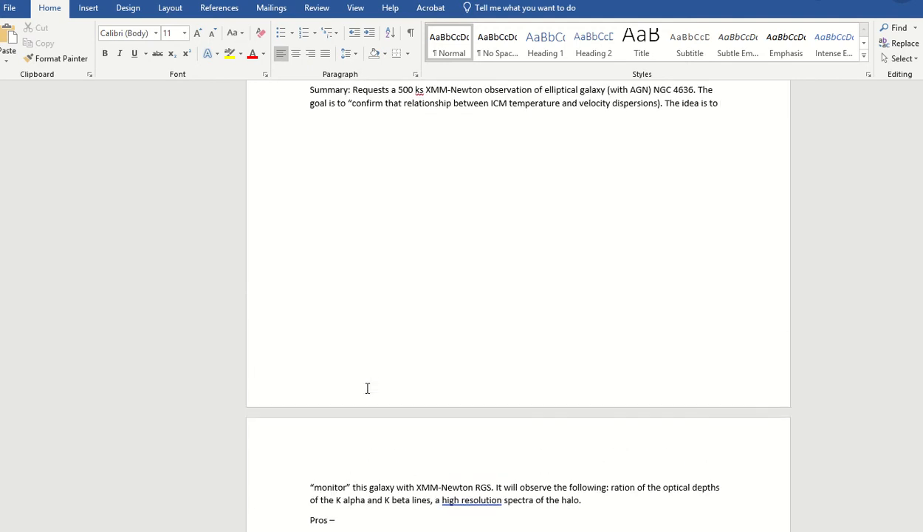
mouse_move(732, 103)
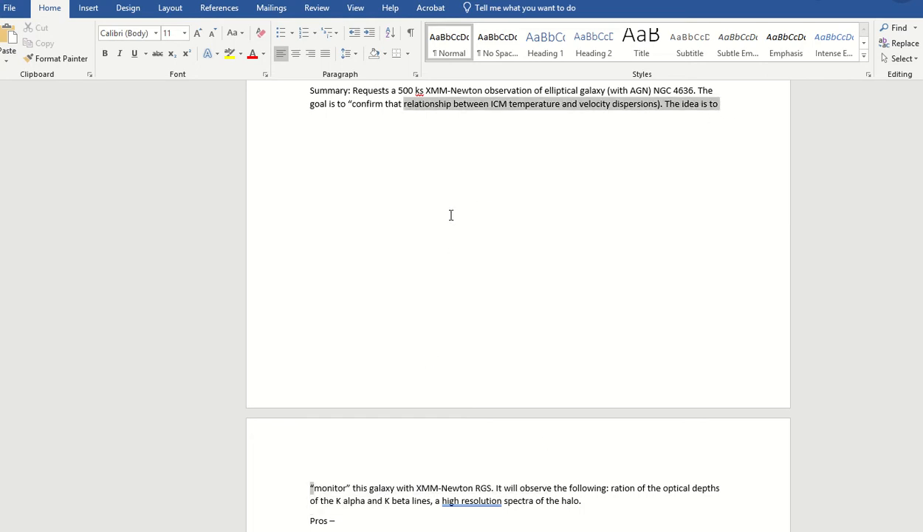
scroll("up", 3)
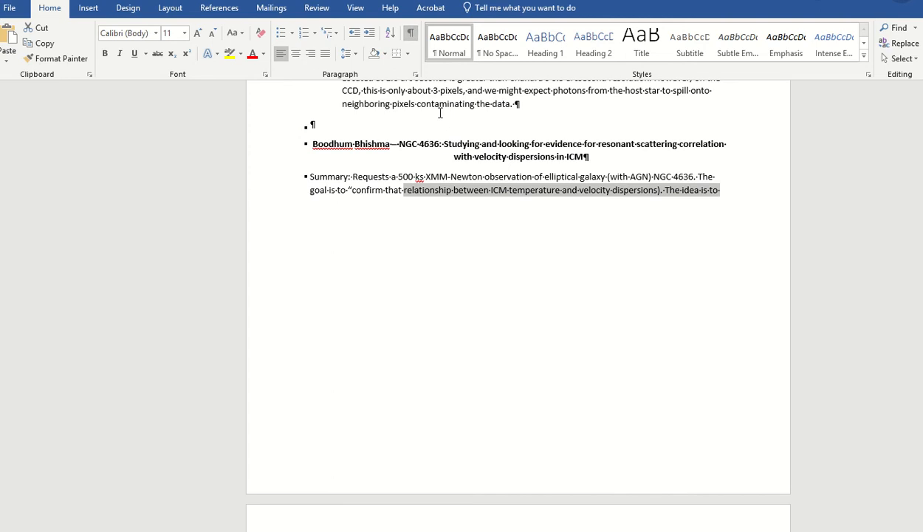
scroll("down", 3)
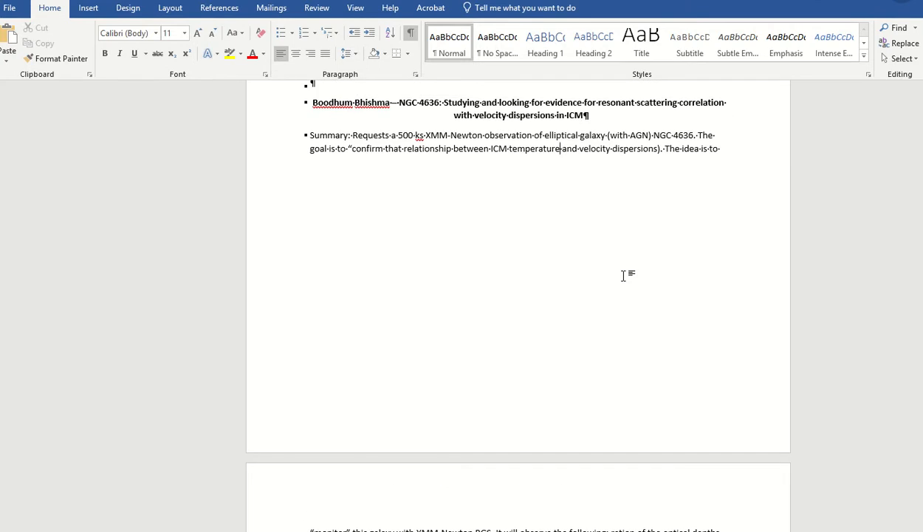
mouse_move(450, 184)
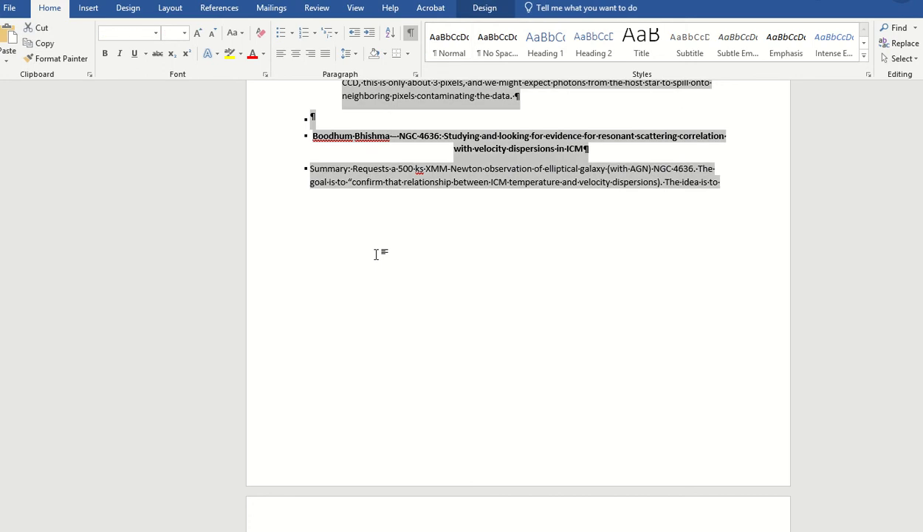
scroll("down", 3)
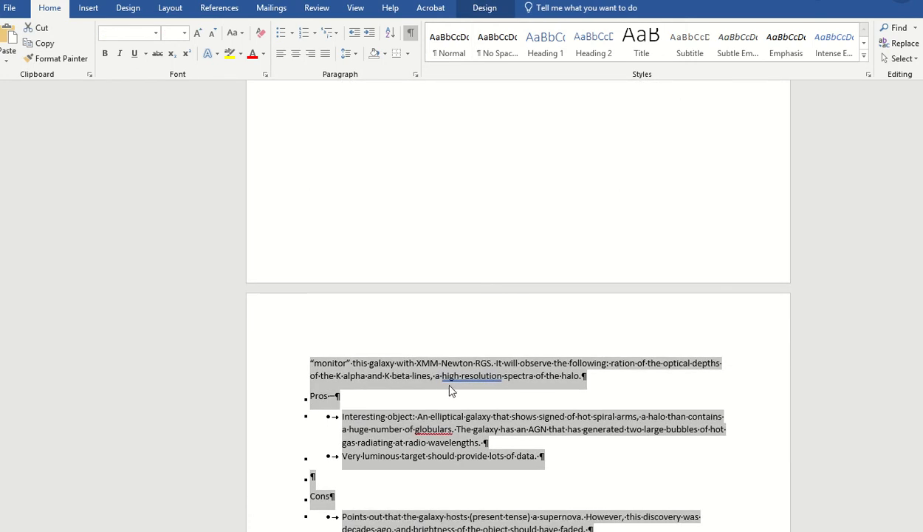
right_click(452, 390)
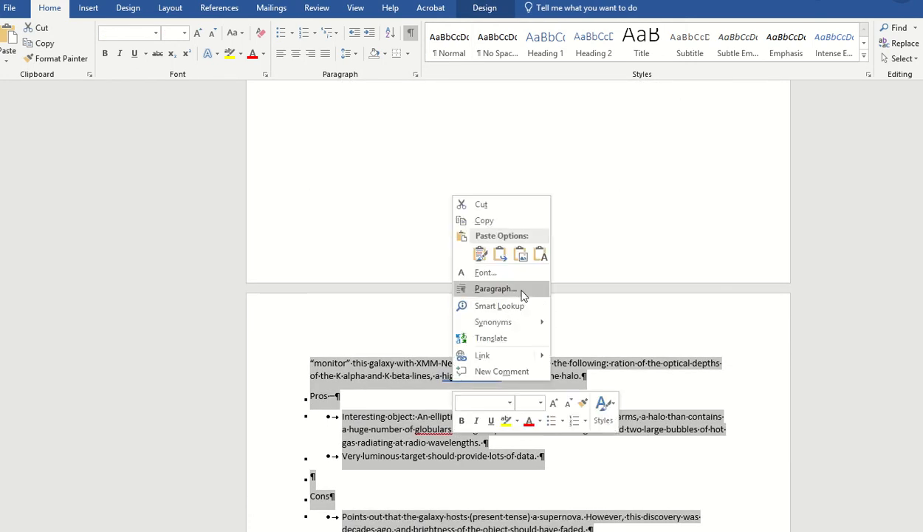
Step: In the Paragraph dialog's Line and Page Breaks settings, uncheck Keep with next and apply it to all paragraphs
left_click(494, 288)
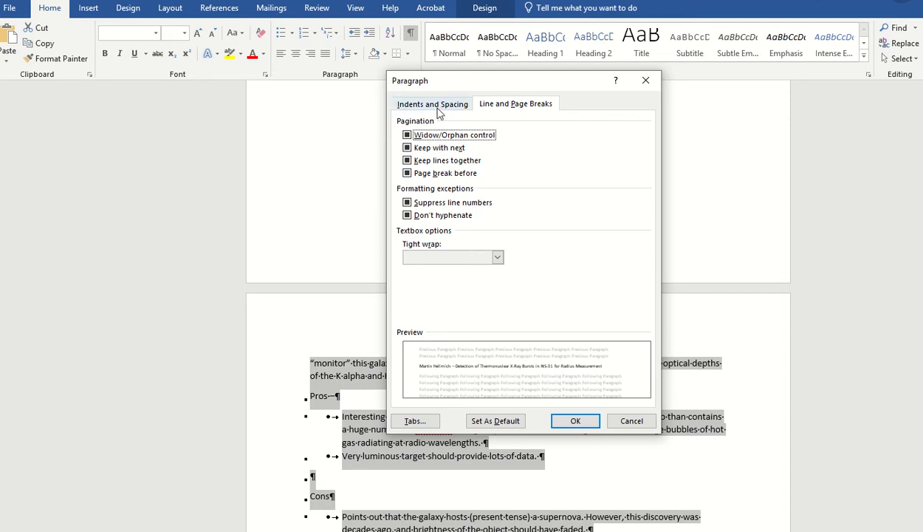
left_click(432, 104)
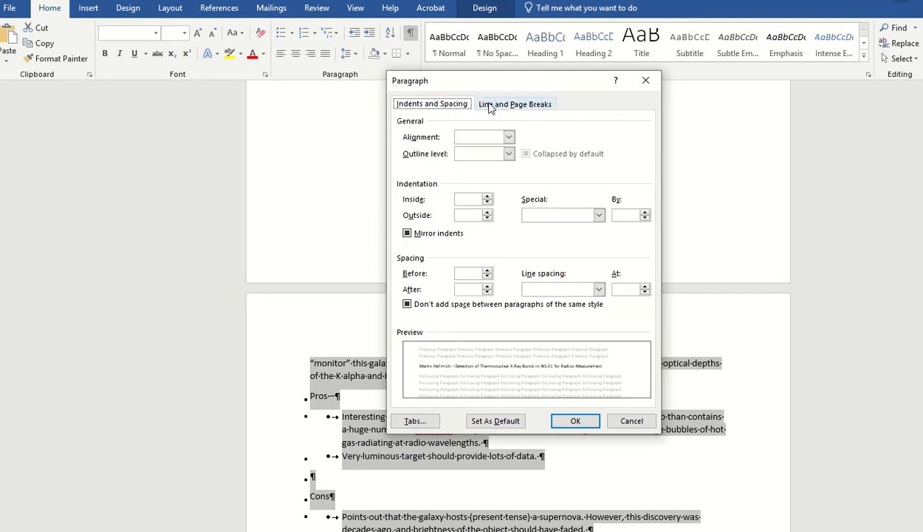
left_click(514, 103)
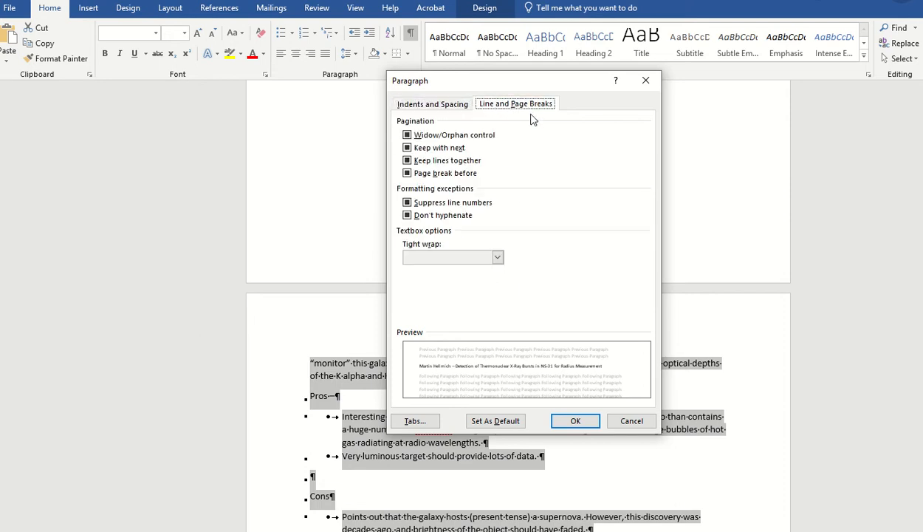
left_click(406, 148)
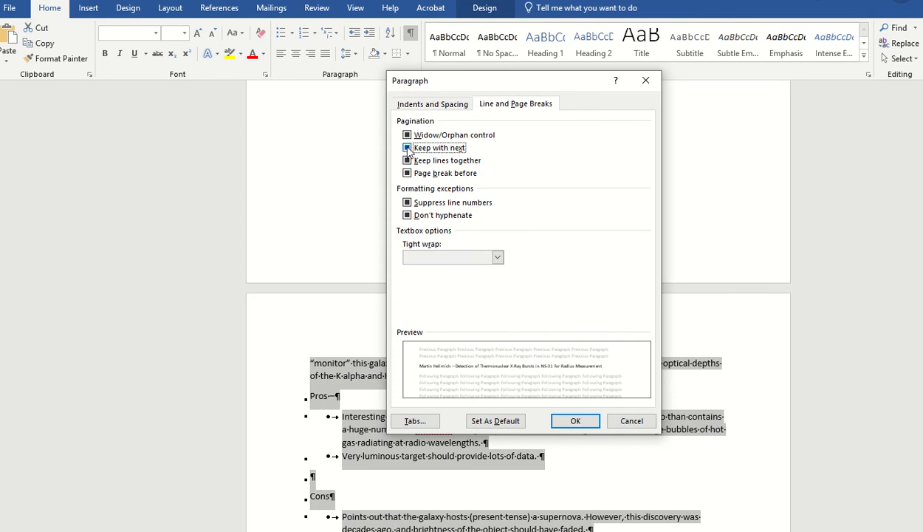
left_click(406, 148)
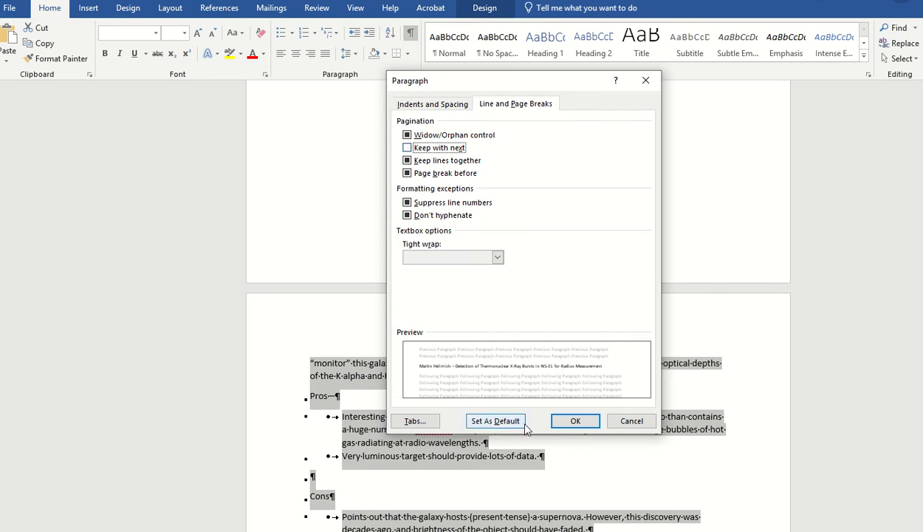
mouse_move(576, 420)
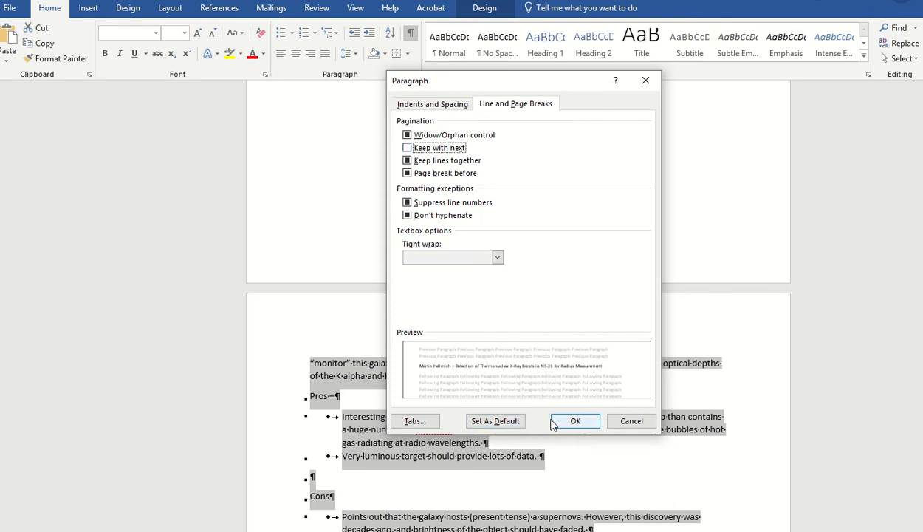
left_click(577, 419)
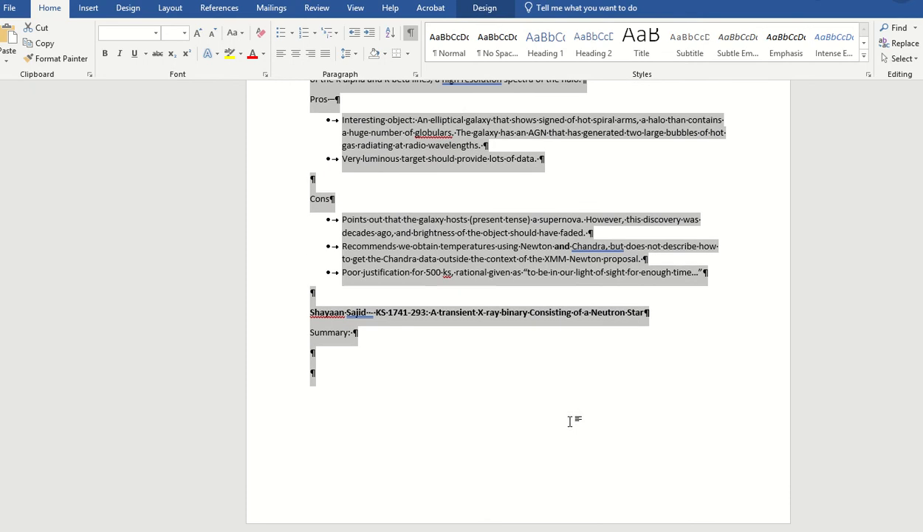
left_click(503, 387)
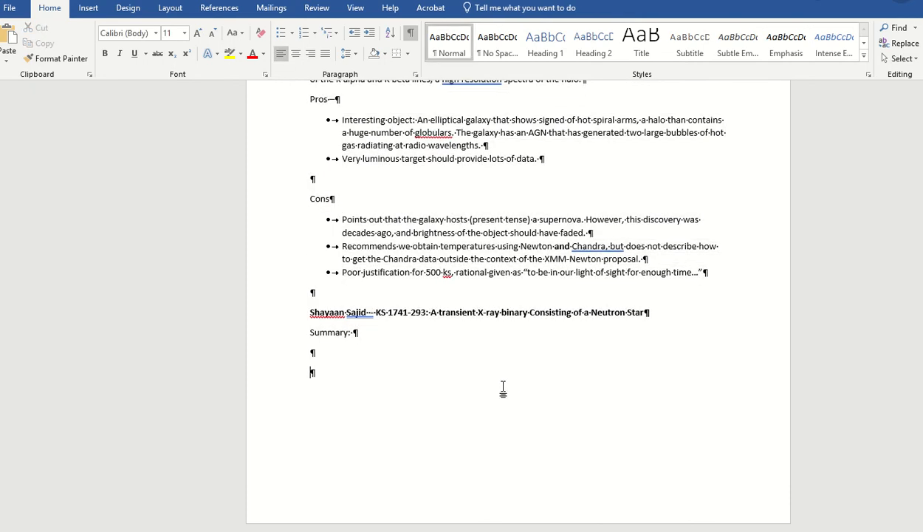
scroll("up", 3)
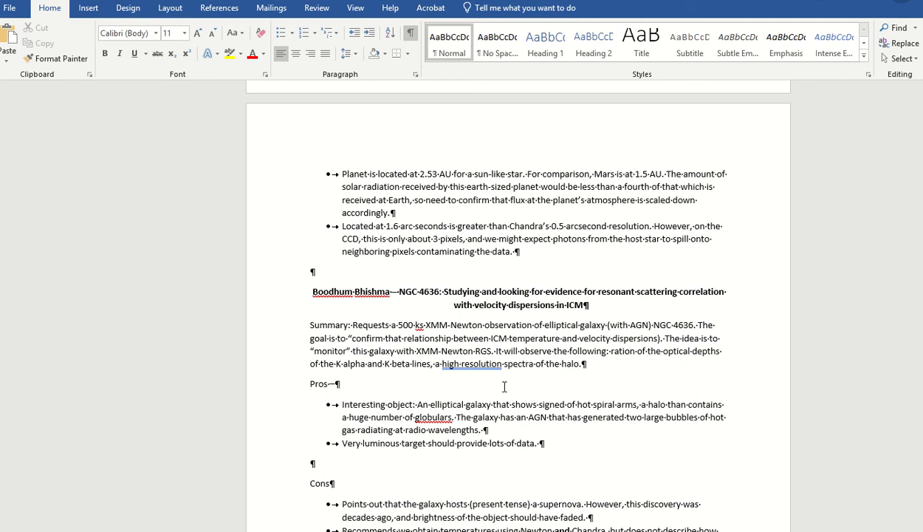
scroll("down", 3)
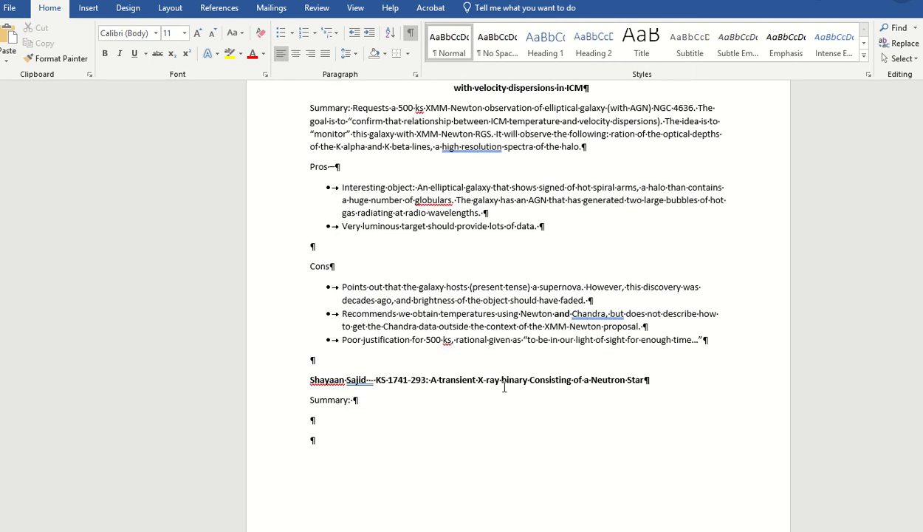
mouse_move(505, 387)
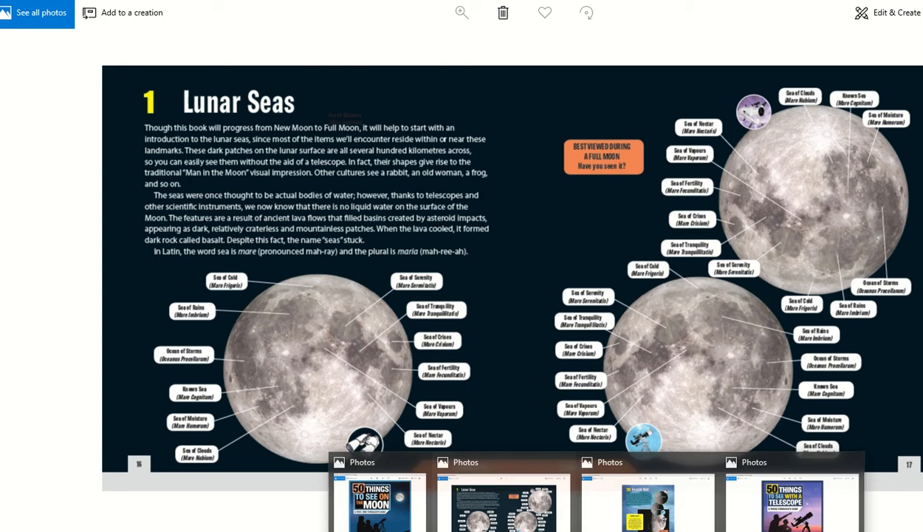
Step: Switch to the Photos window showing the Lunar Seas double-page spread
left_click(380, 502)
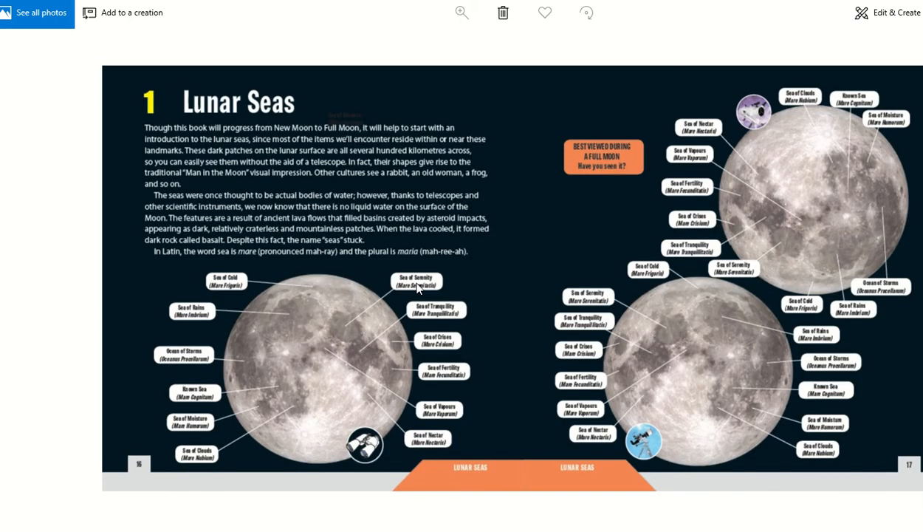
mouse_move(539, 318)
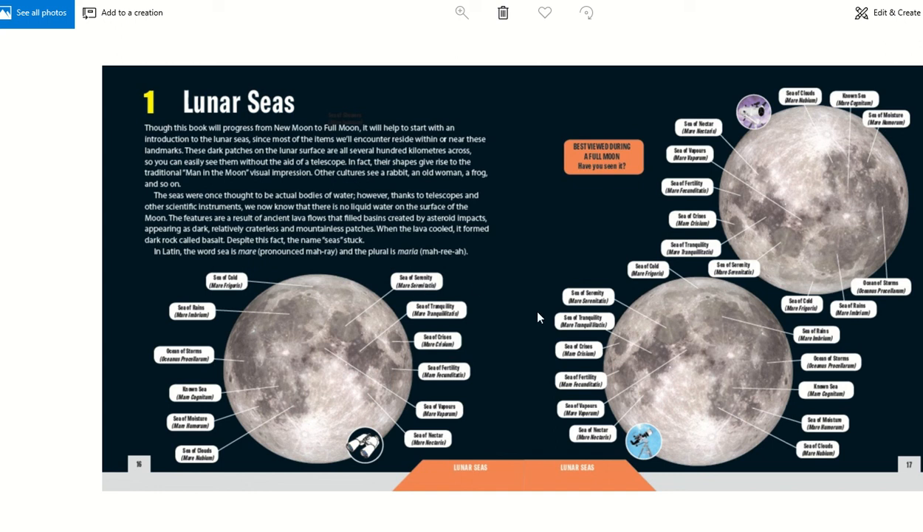
mouse_move(599, 362)
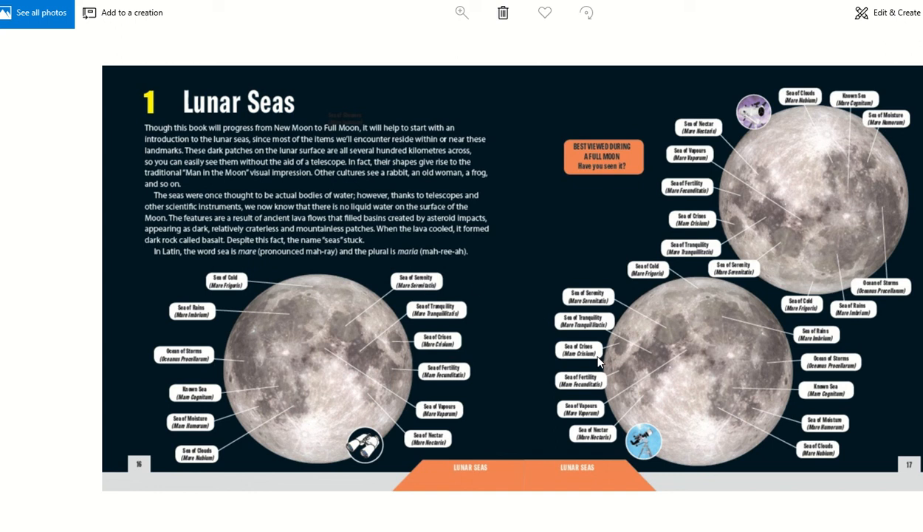
mouse_move(600, 362)
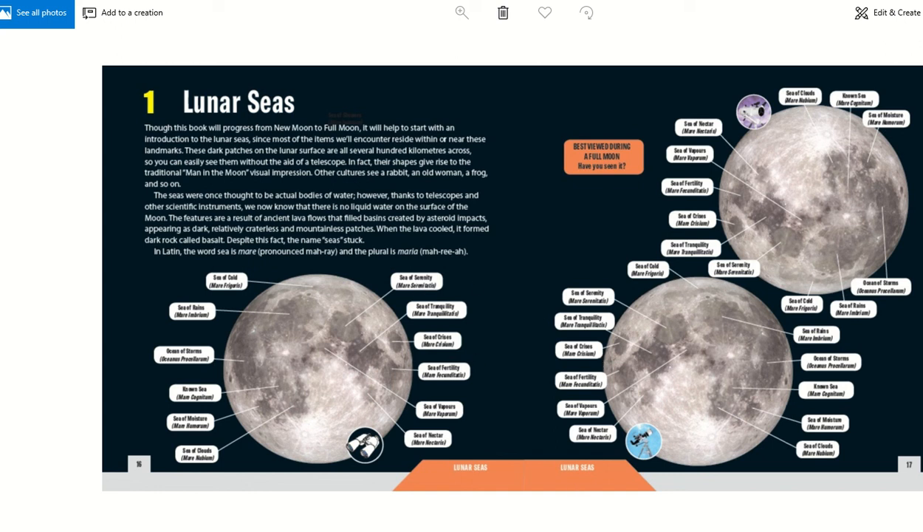